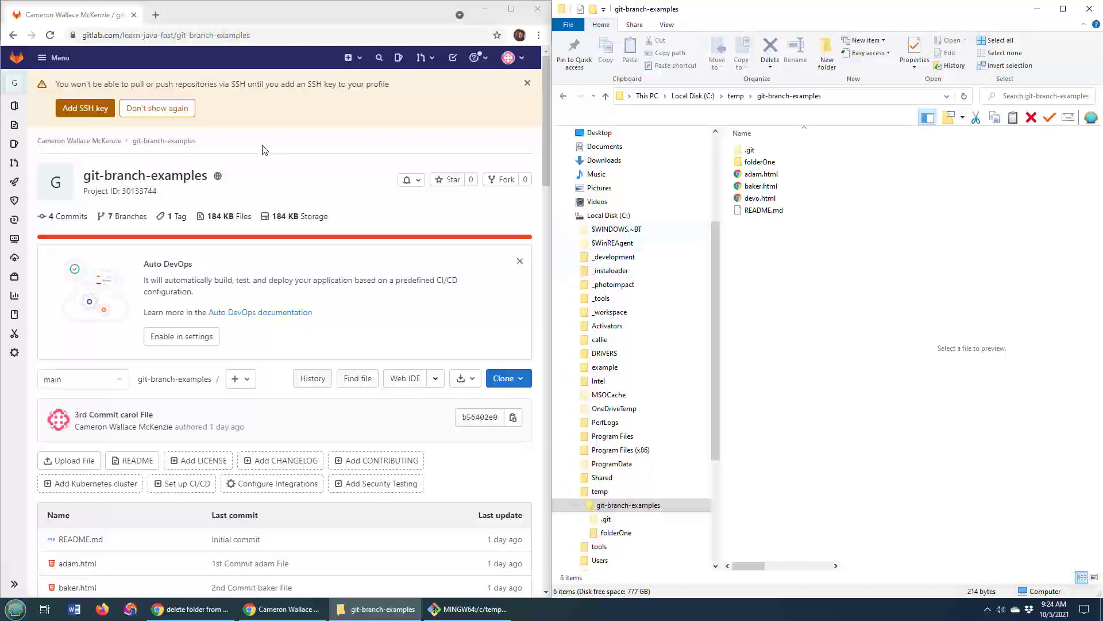
Step: Launch Git Bash Here from the git-branch-examples folder's context menu
right_click(778, 275)
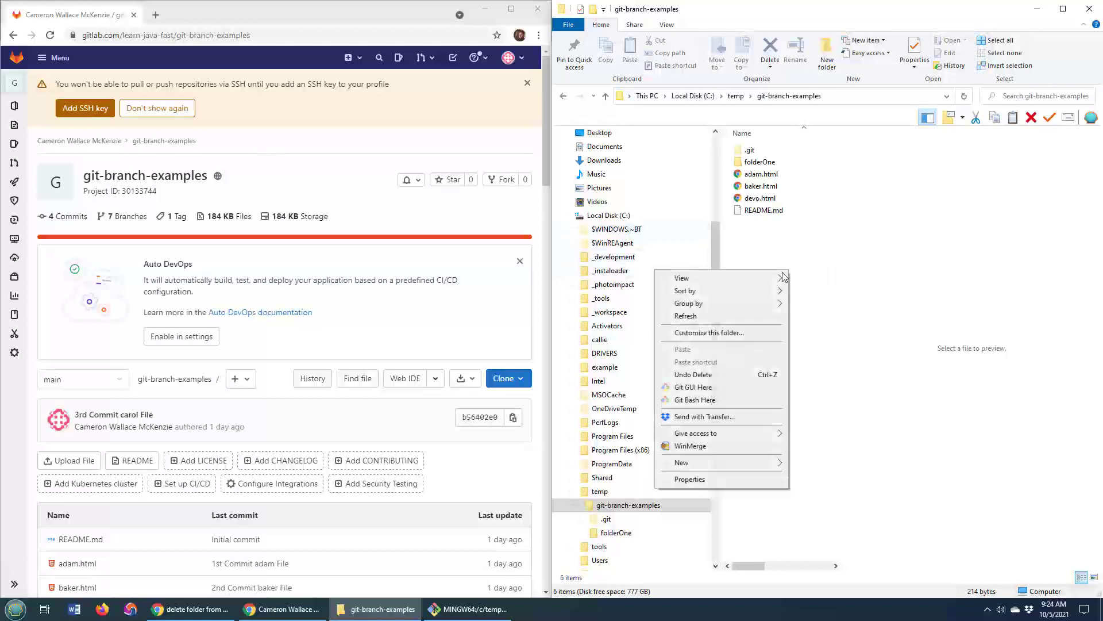
mouse_move(740, 400)
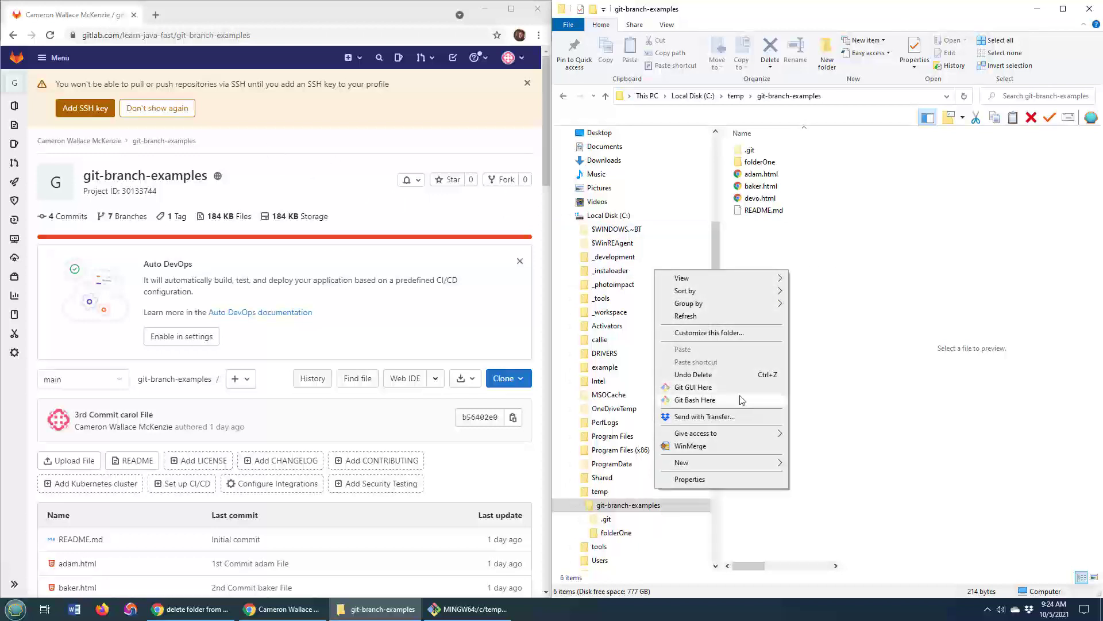
left_click(695, 400)
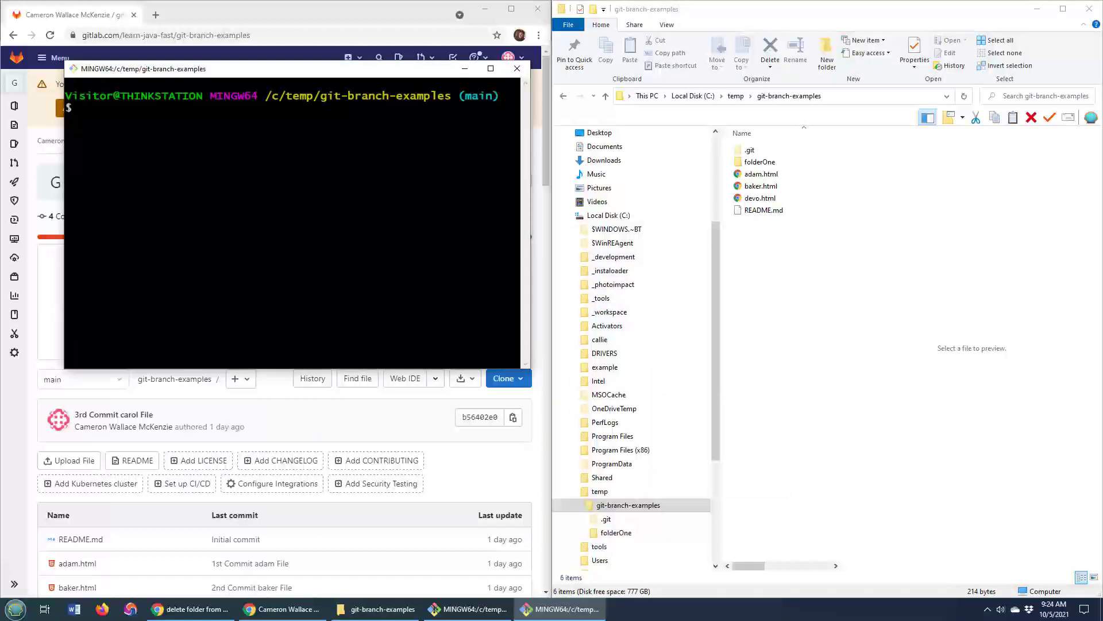
Step: Run git config --list and page down through the remote and branch tracking entries
type("git config")
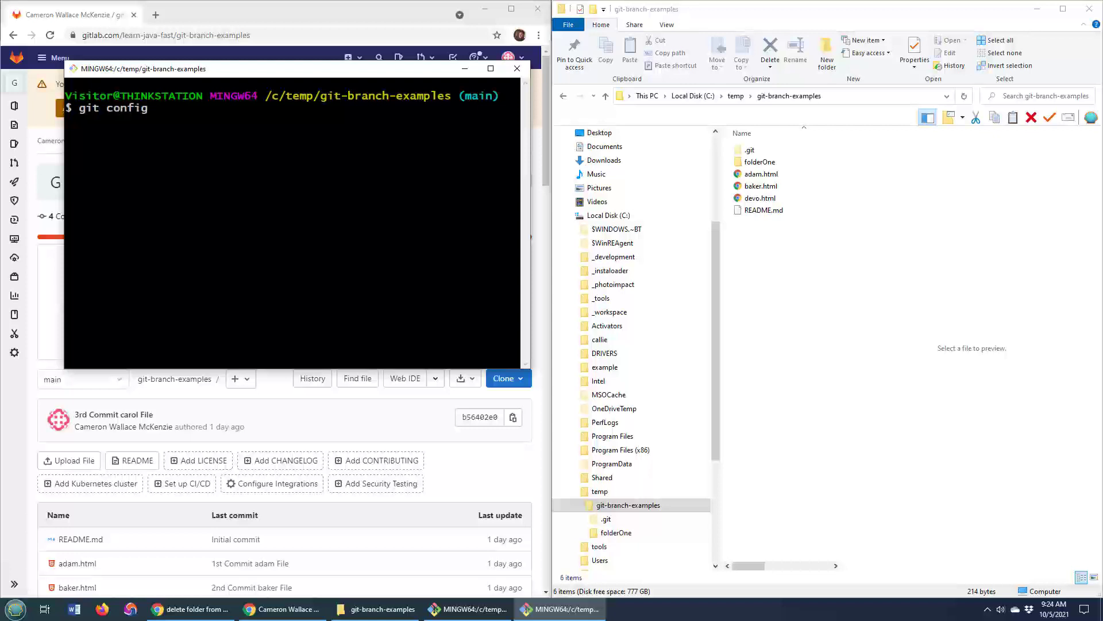
type("--list")
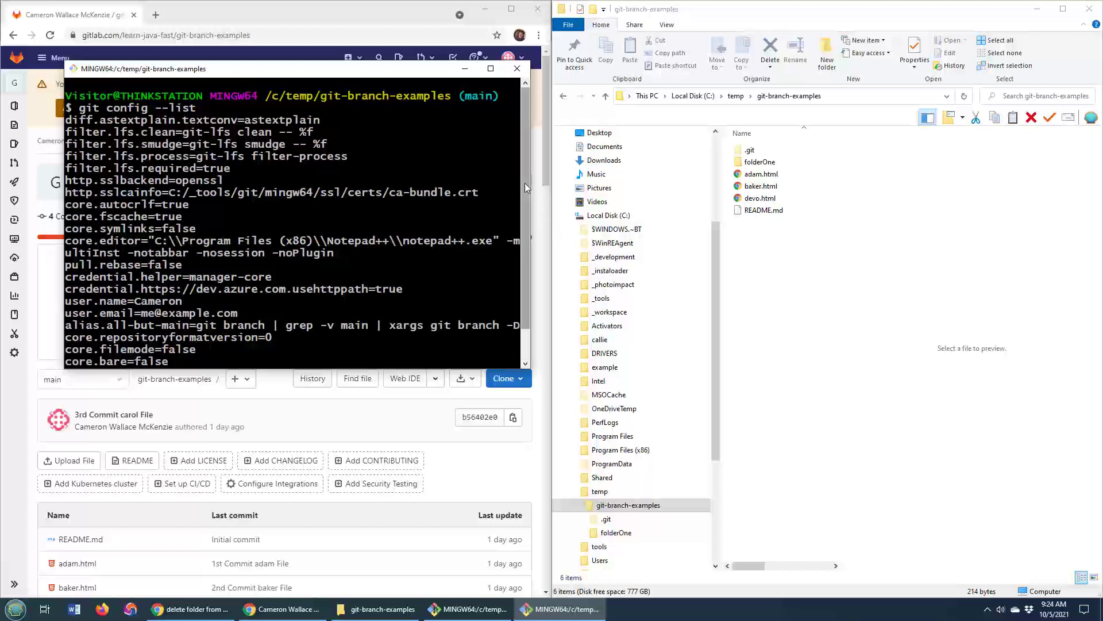
scroll("down", 3)
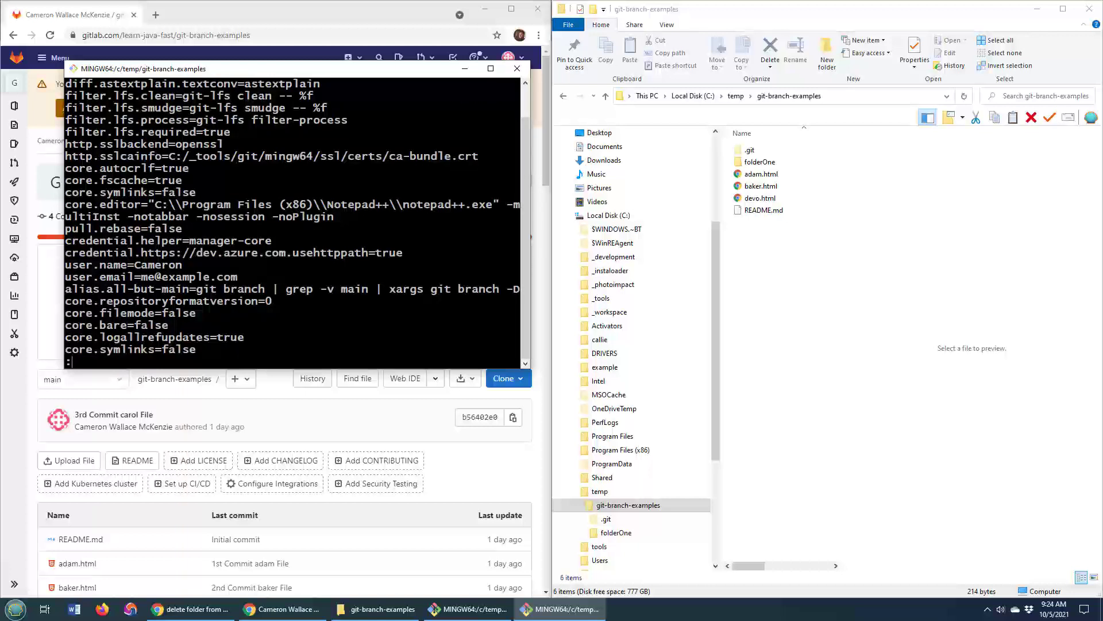
scroll("down", 3)
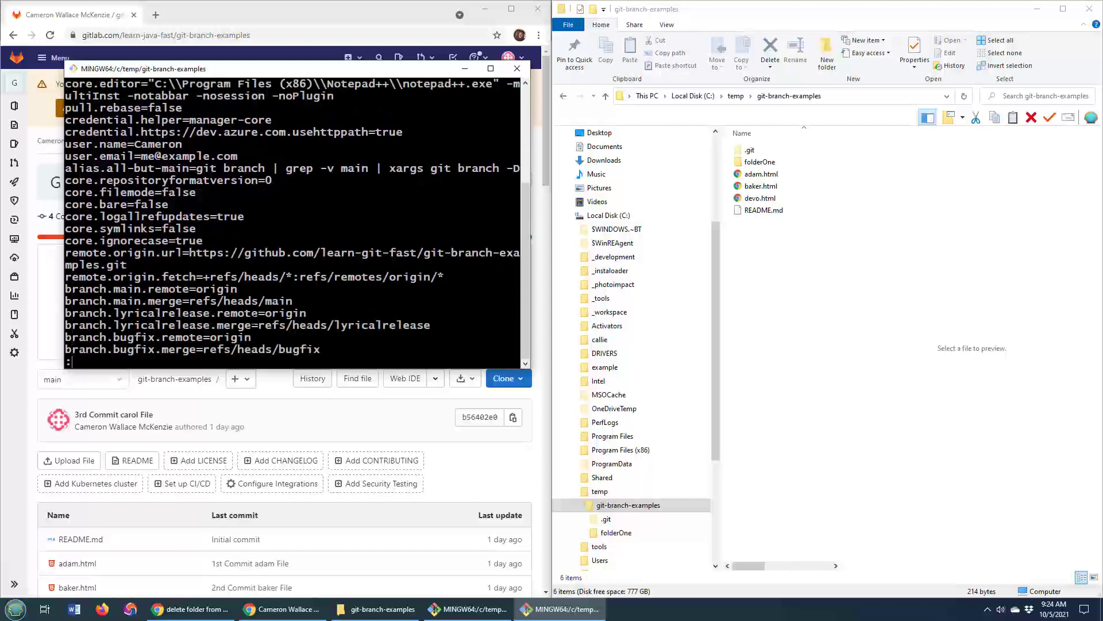
scroll("down", 3)
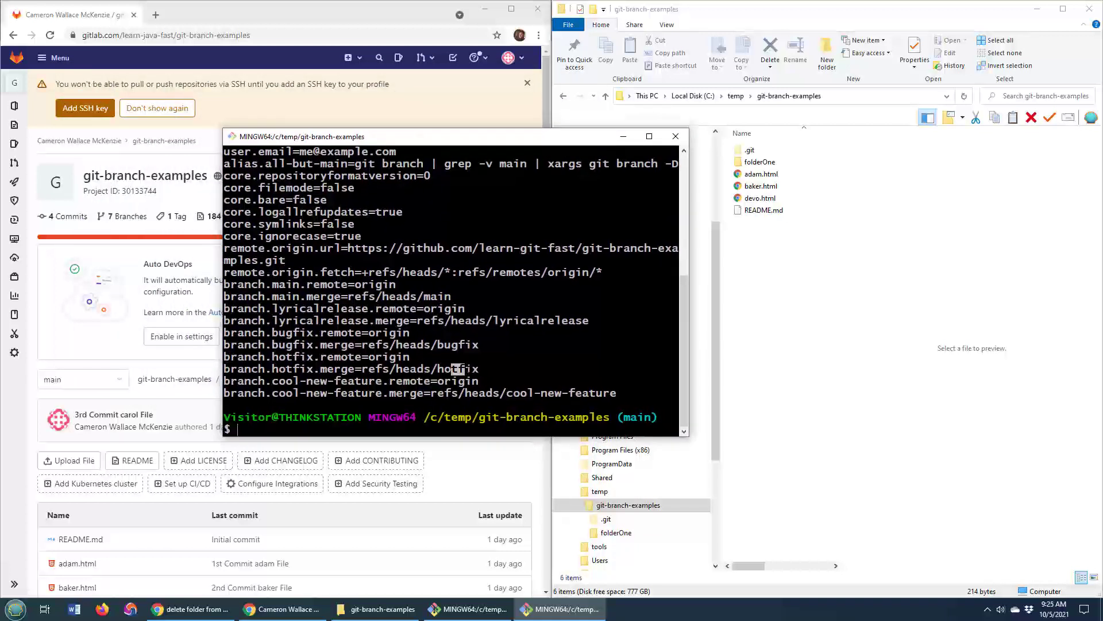
Step: Run git config --list --show-origin to show each setting with its source file
type("g")
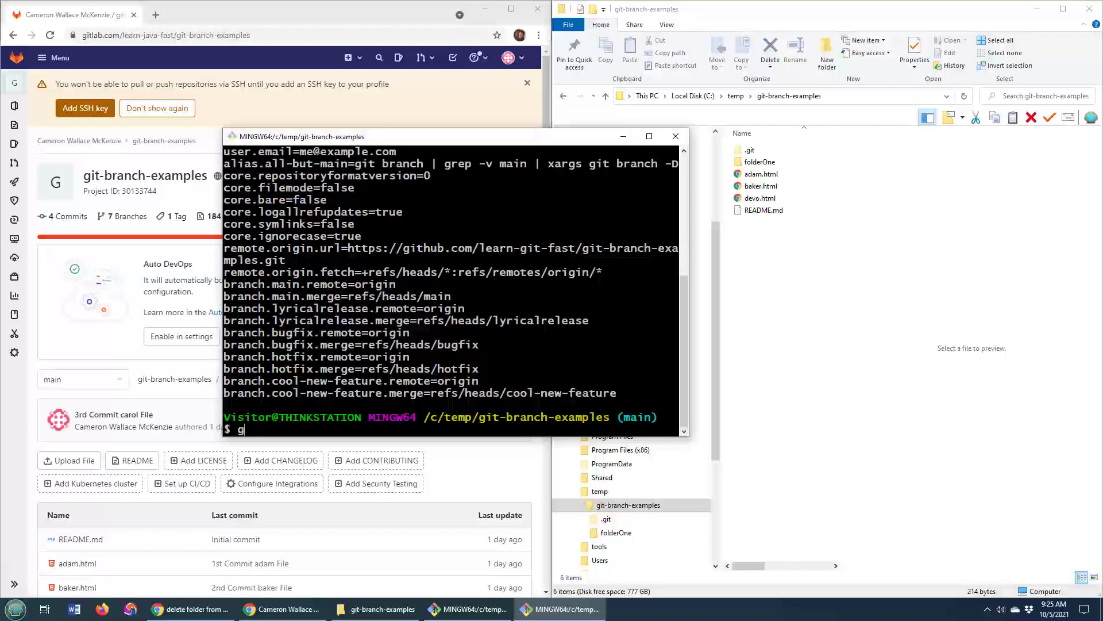
type("it config --l")
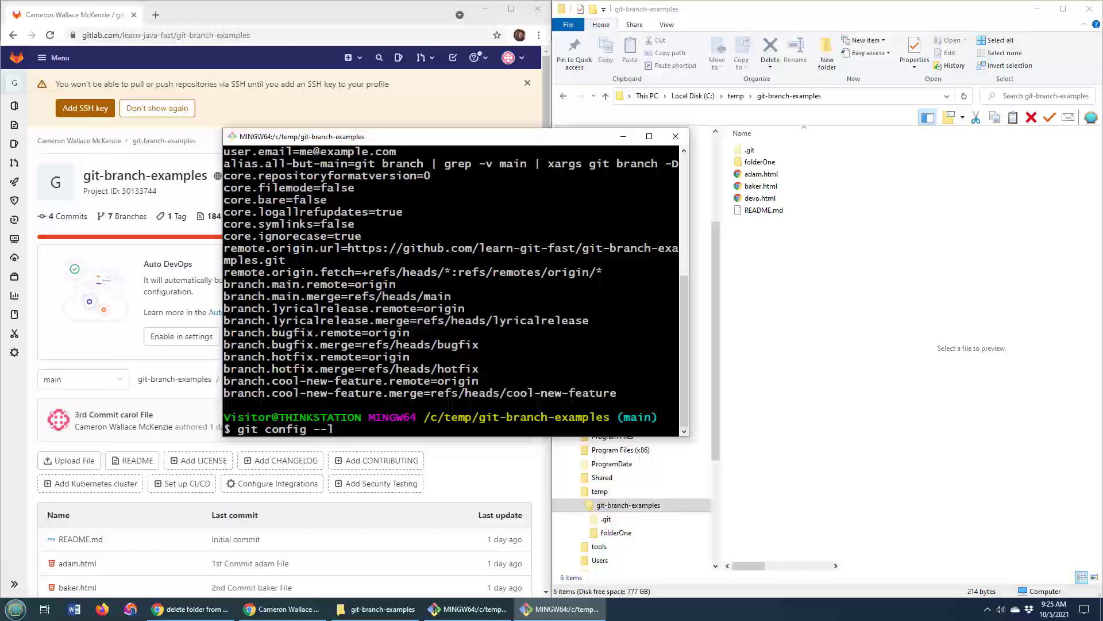
type("ist")
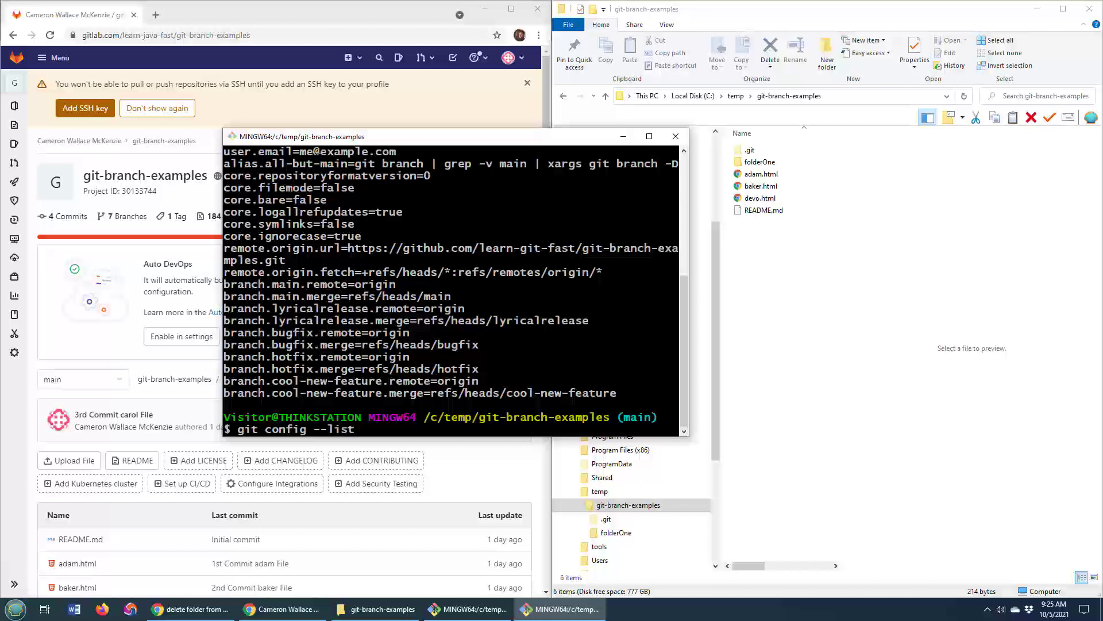
type("--showor")
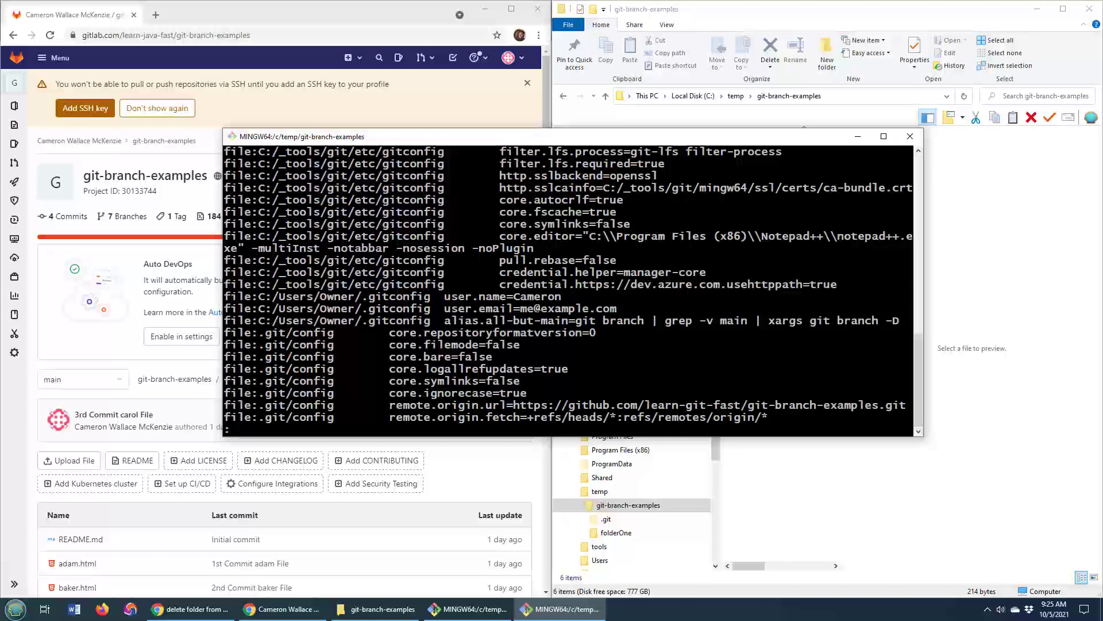
Step: Highlight the etc/gitconfig and .git/config source paths in the show-origin output
double_click(503, 297)
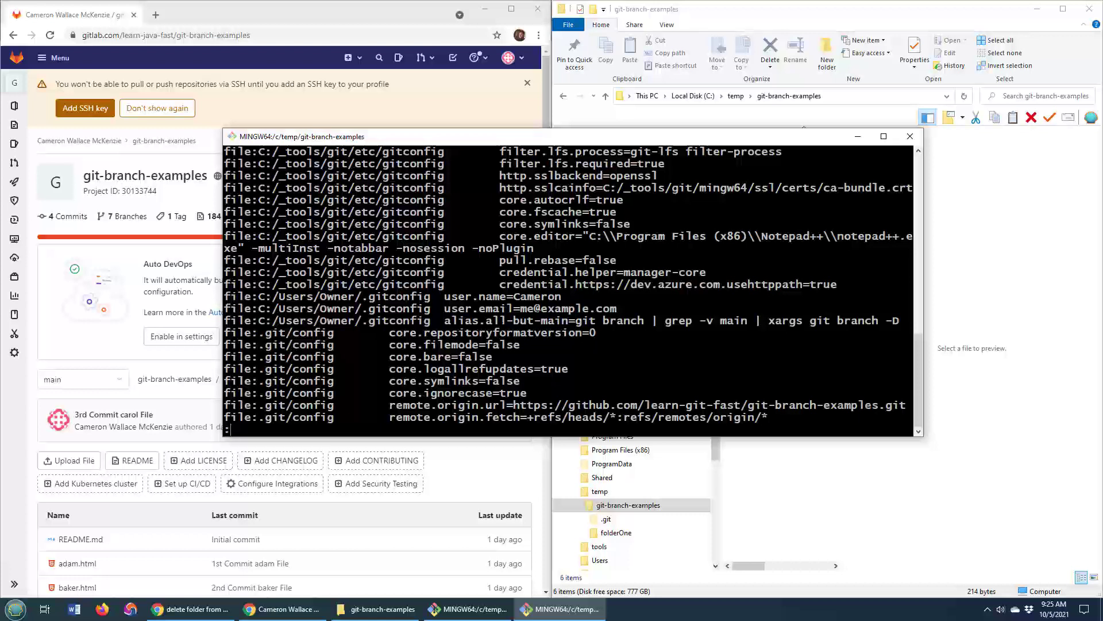
double_click(427, 284)
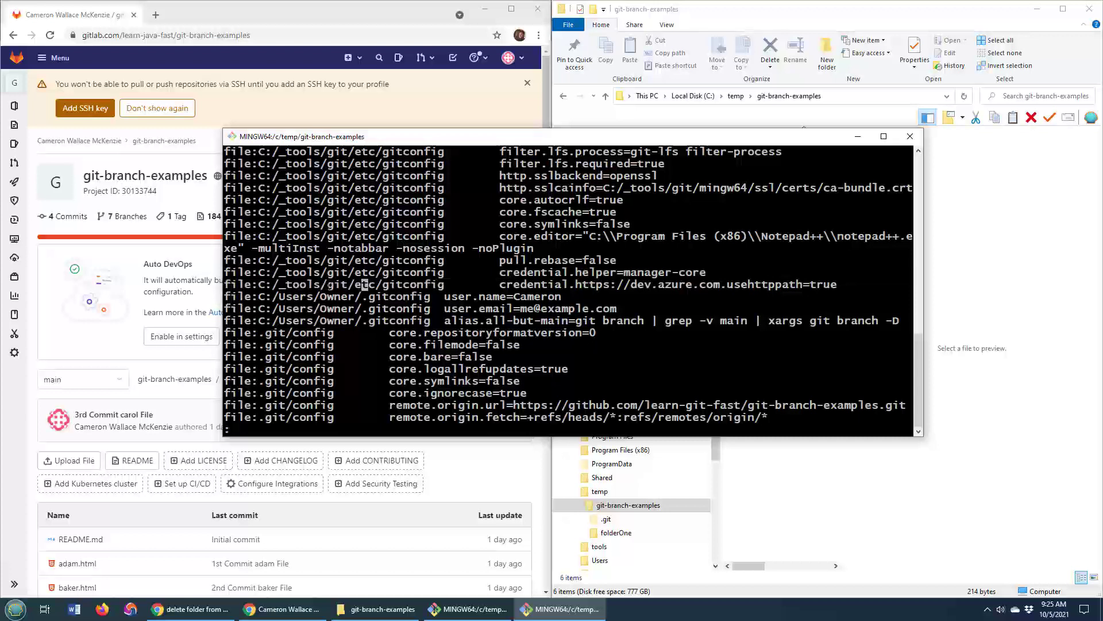
double_click(387, 284)
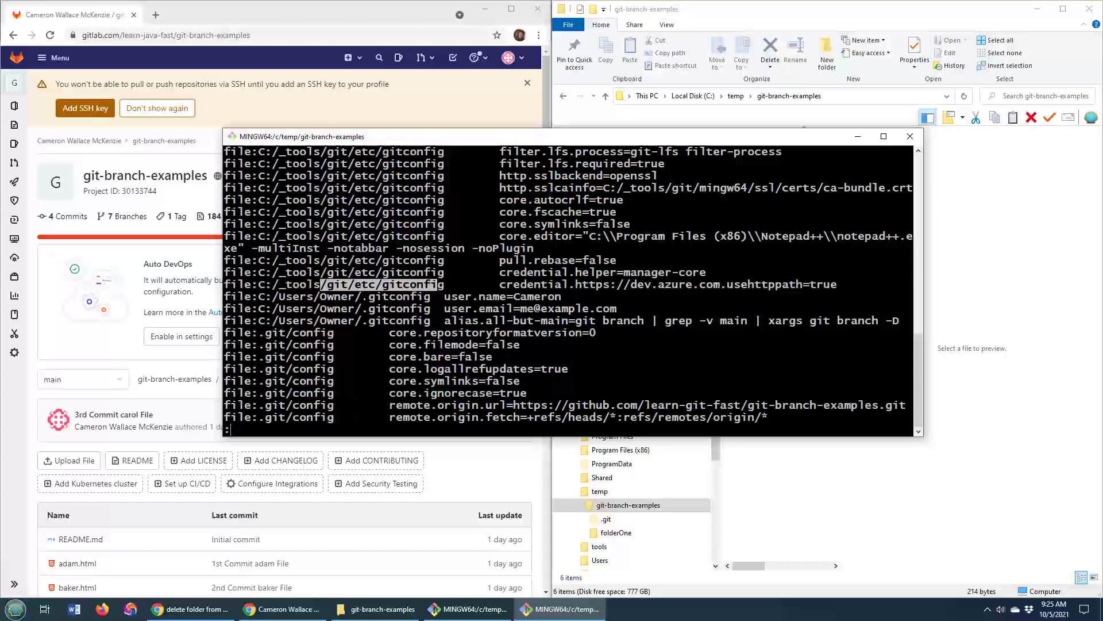
double_click(397, 296)
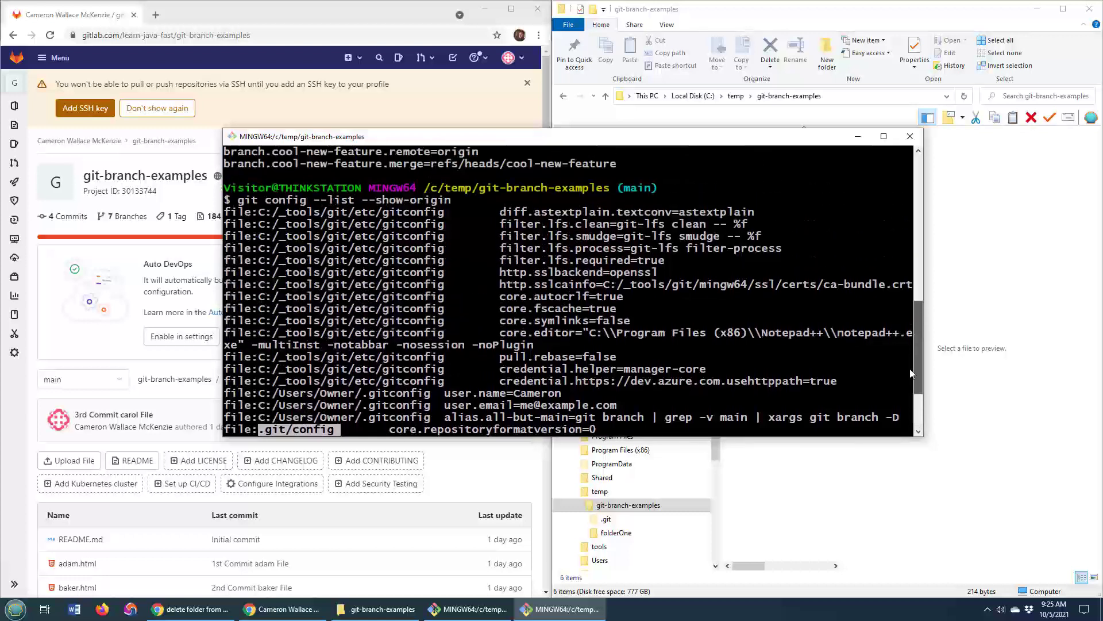
scroll("down", 3)
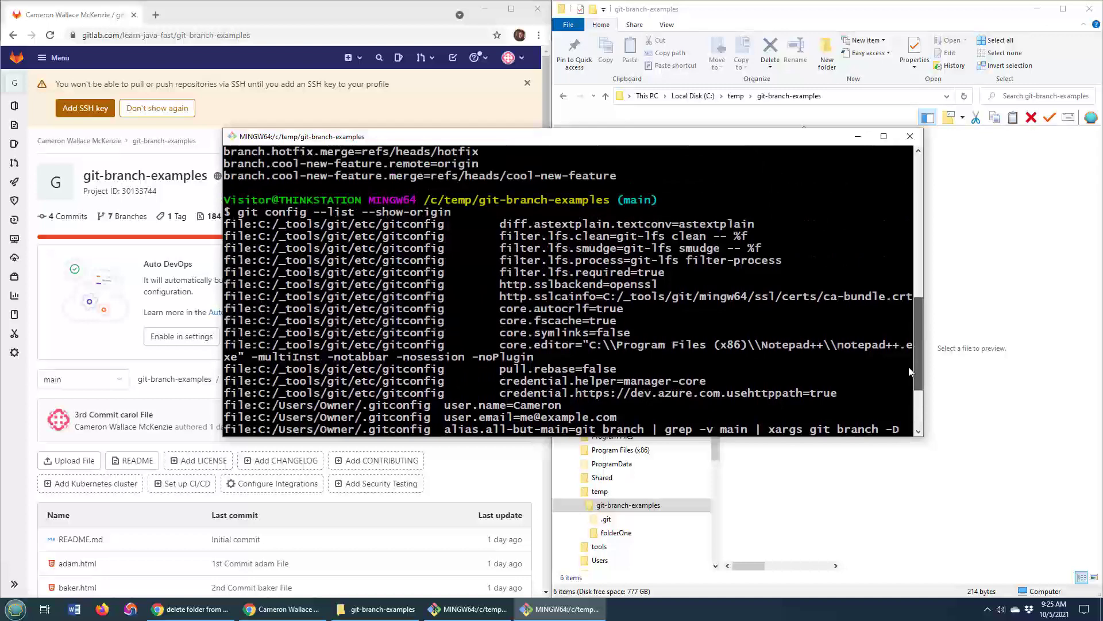
scroll("down", 3)
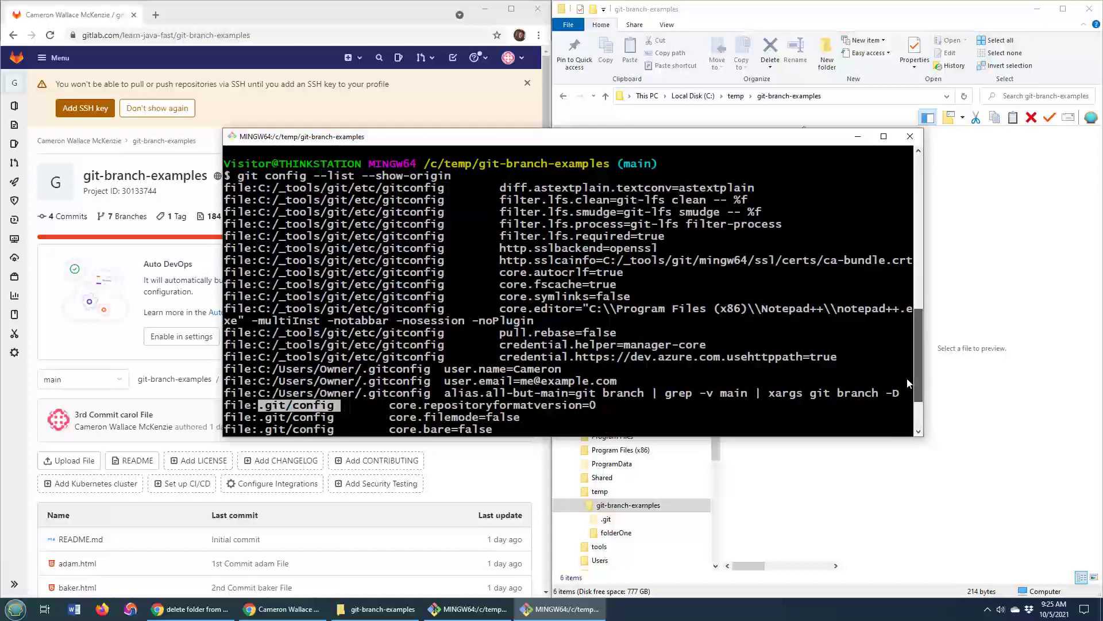